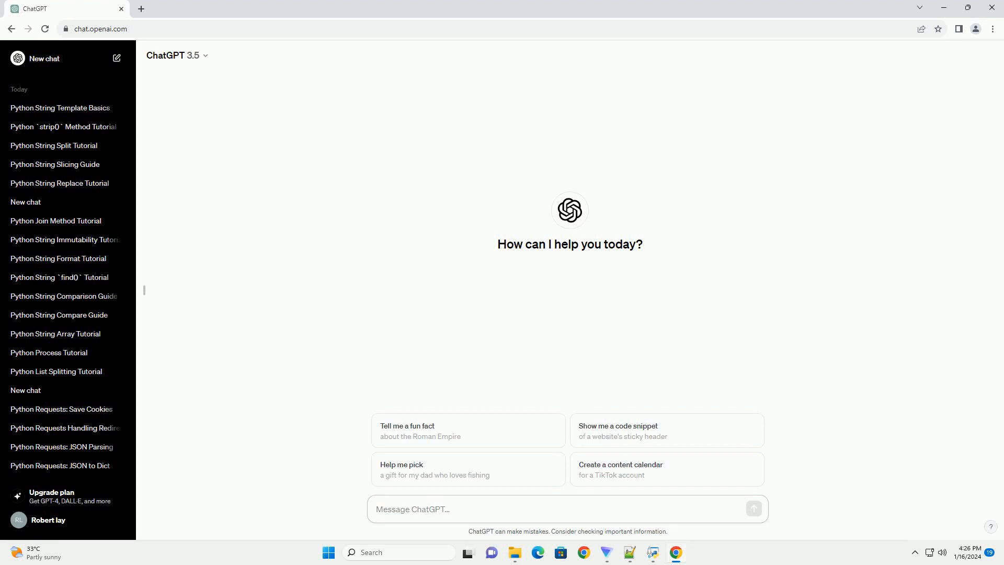
# - Compose and send a request for a Python str.translate() tutorial with code examples
pyautogui.click(564, 510)
pyautogui.write('write an informative tutorial about python string translate example with code example')
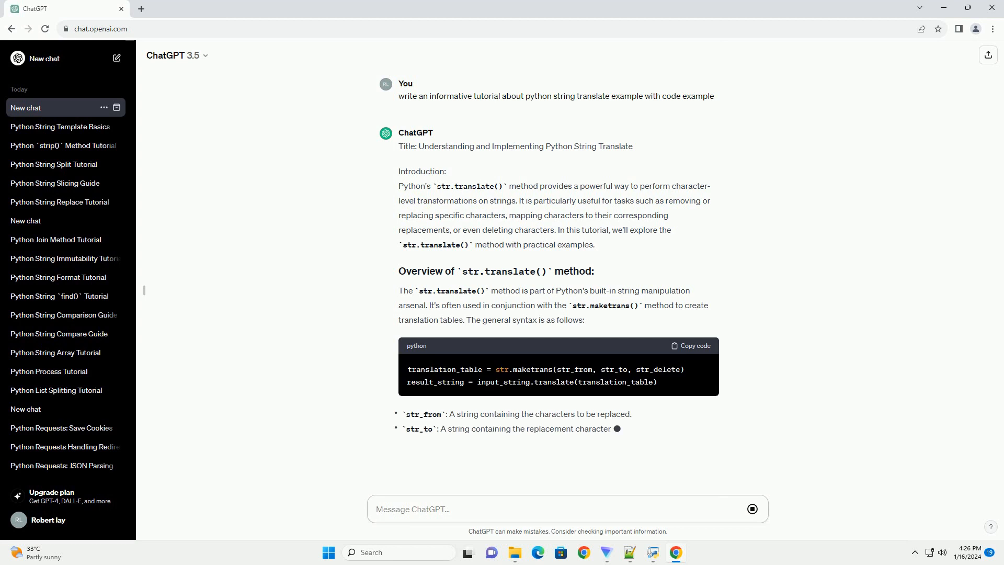
# - Scroll through the str.translate() overview to Example 1's character-replacement code and its output
pyautogui.scroll(-3)
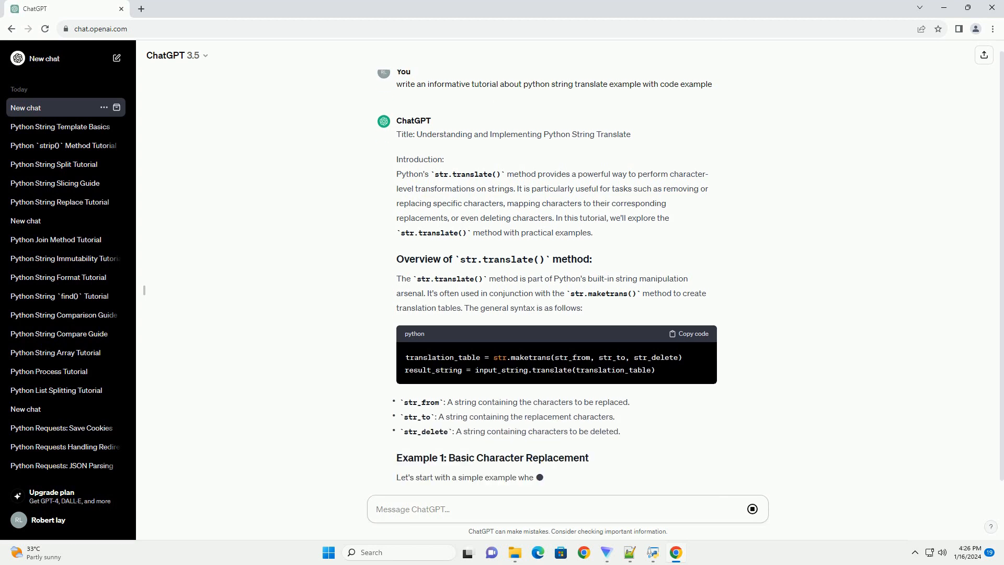
pyautogui.scroll(-3)
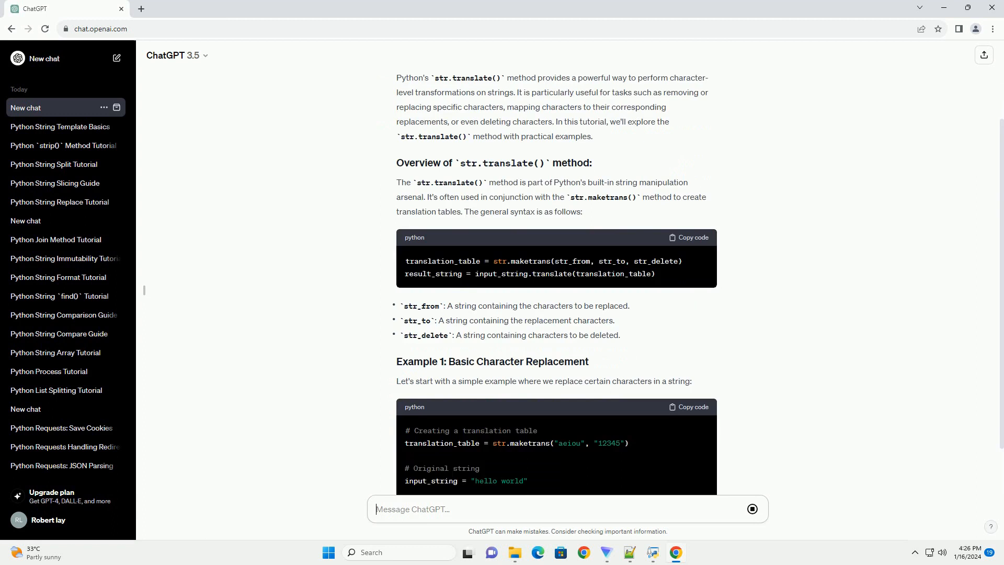
pyautogui.scroll(-3)
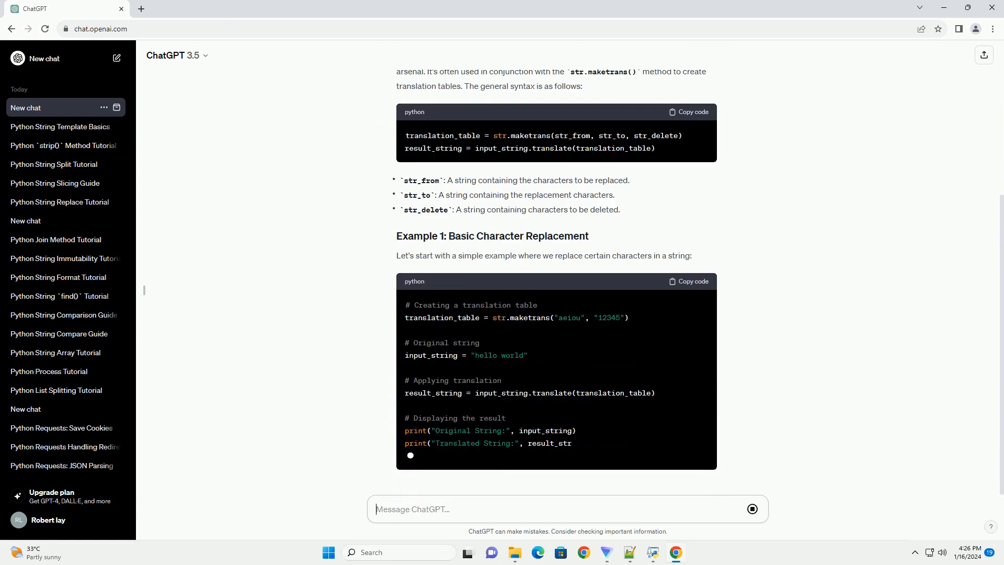
pyautogui.scroll(-3)
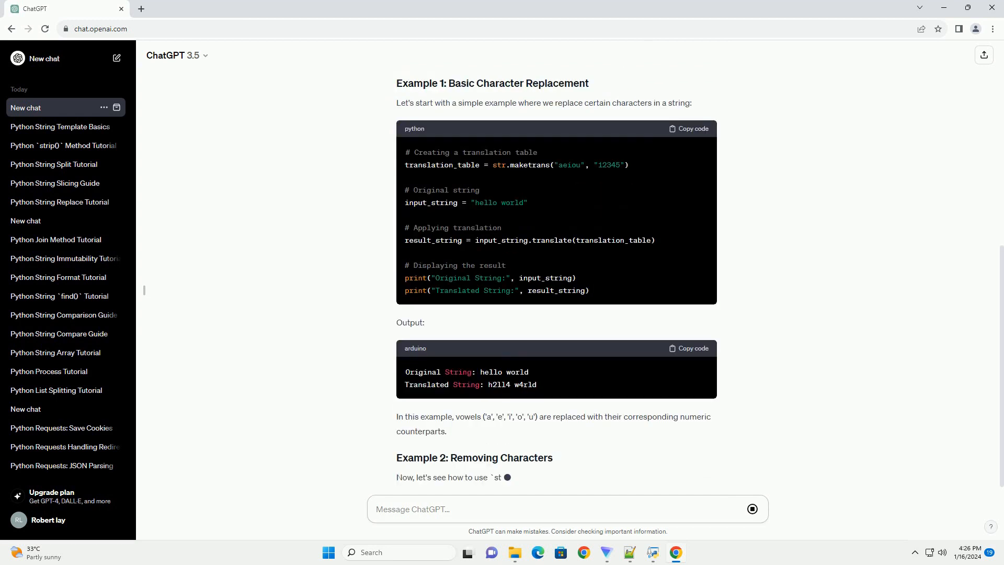
# - Scroll through Example 2 (removing vowels) and Example 3 (handling cases) with their outputs
pyautogui.scroll(-3)
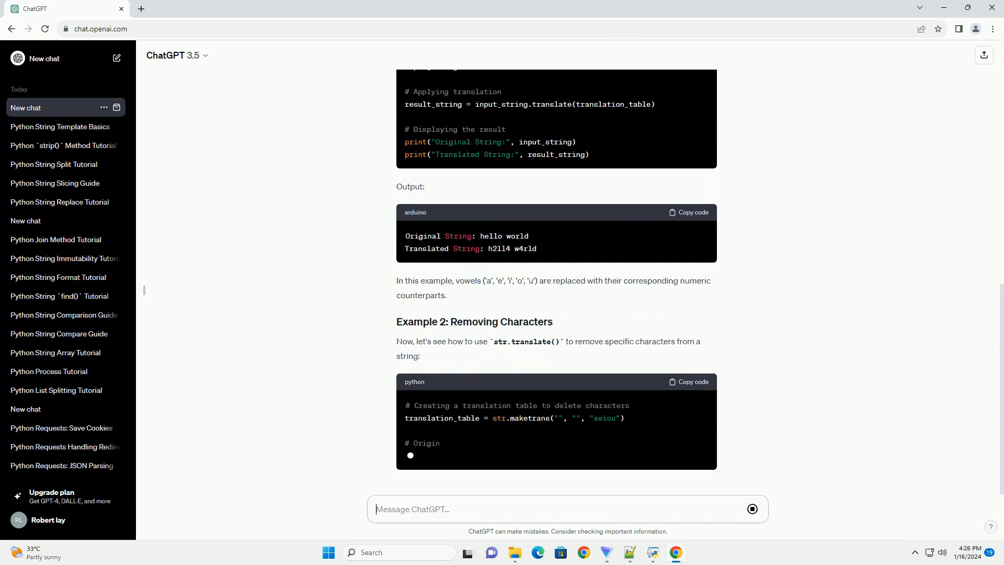
pyautogui.scroll(-3)
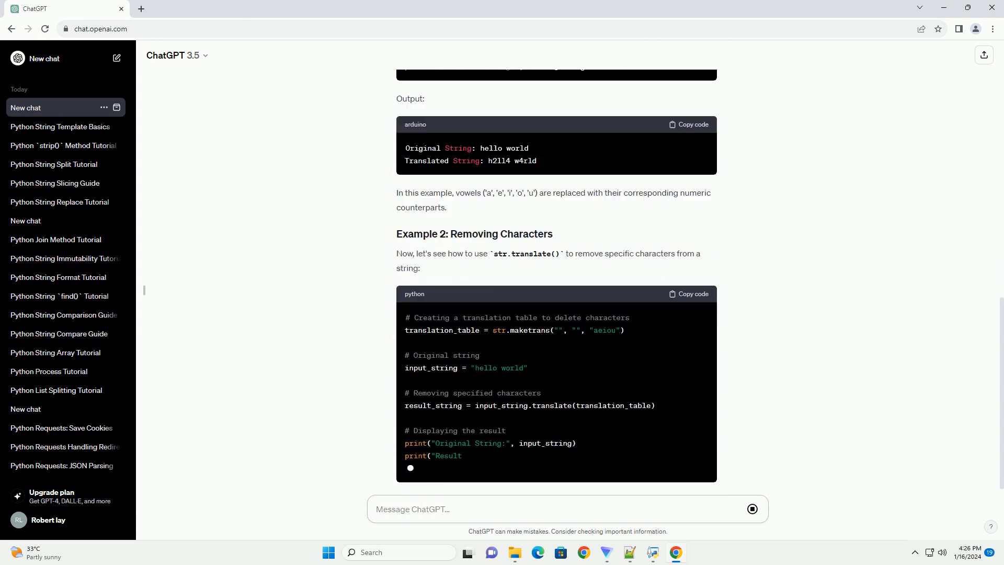
pyautogui.scroll(-3)
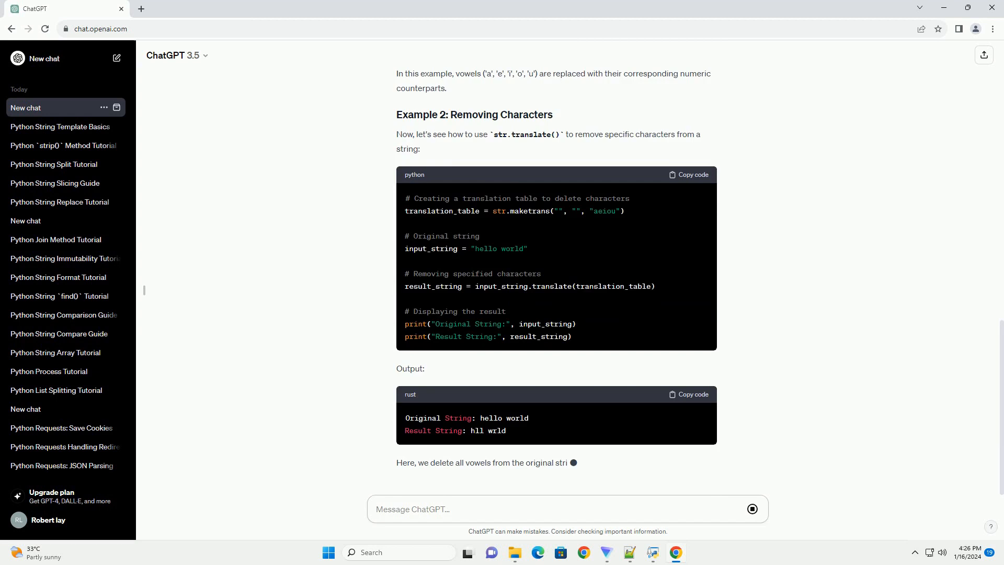
pyautogui.scroll(-3)
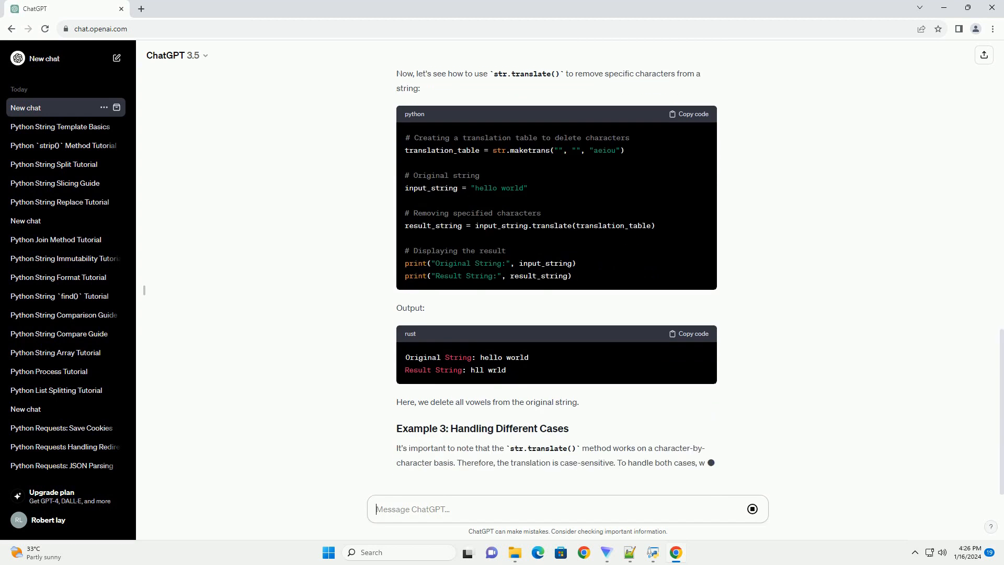
pyautogui.scroll(-3)
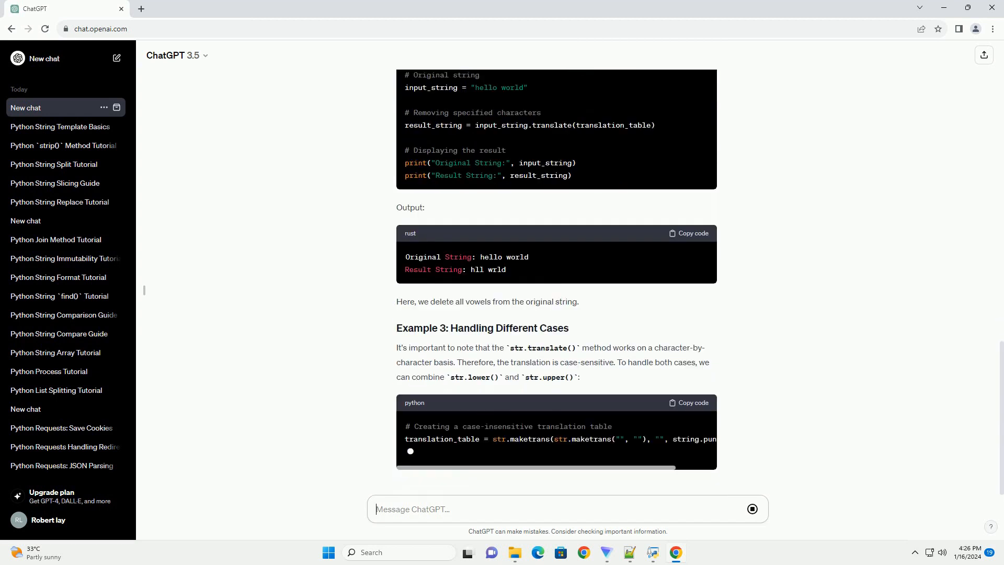
pyautogui.scroll(-3)
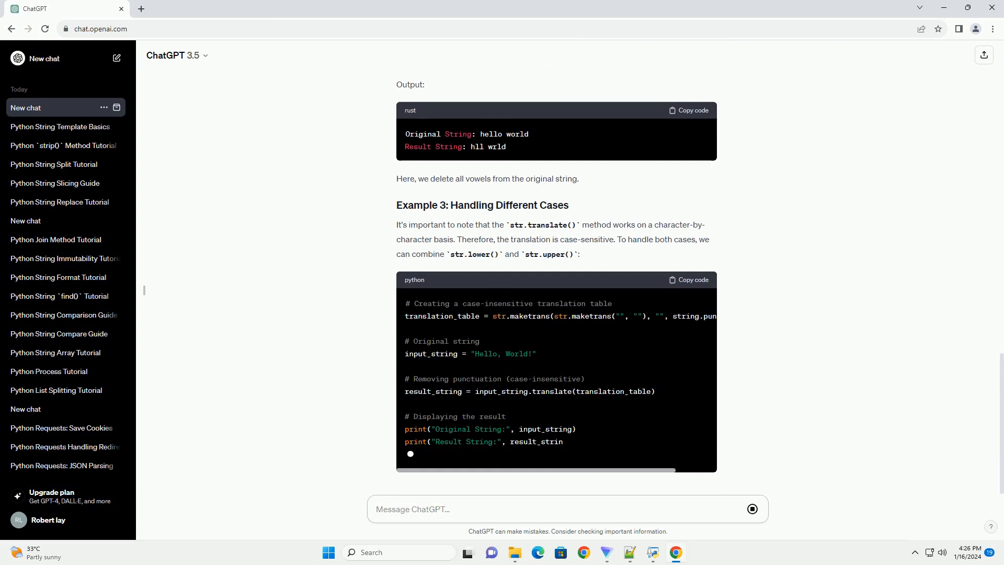
pyautogui.scroll(-3)
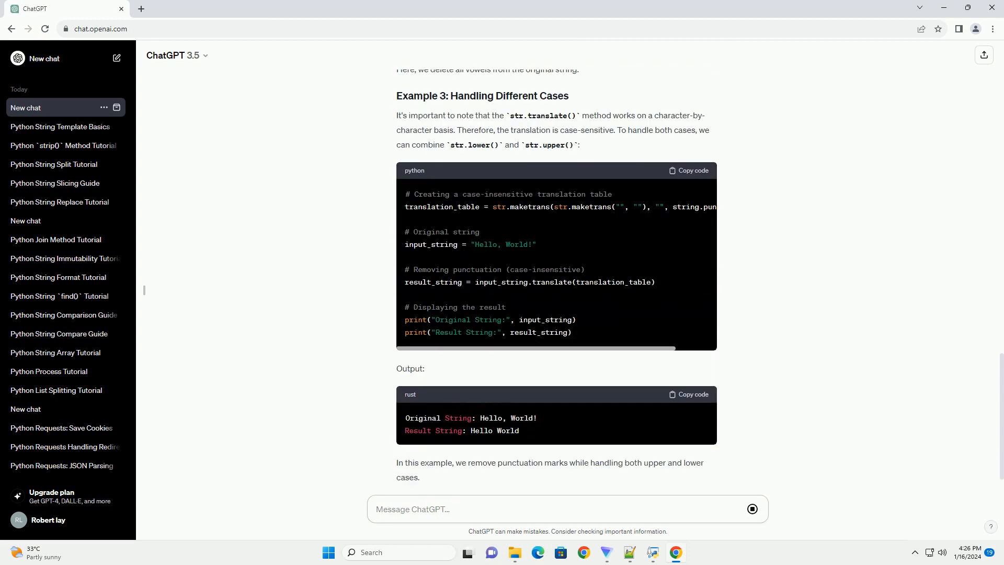